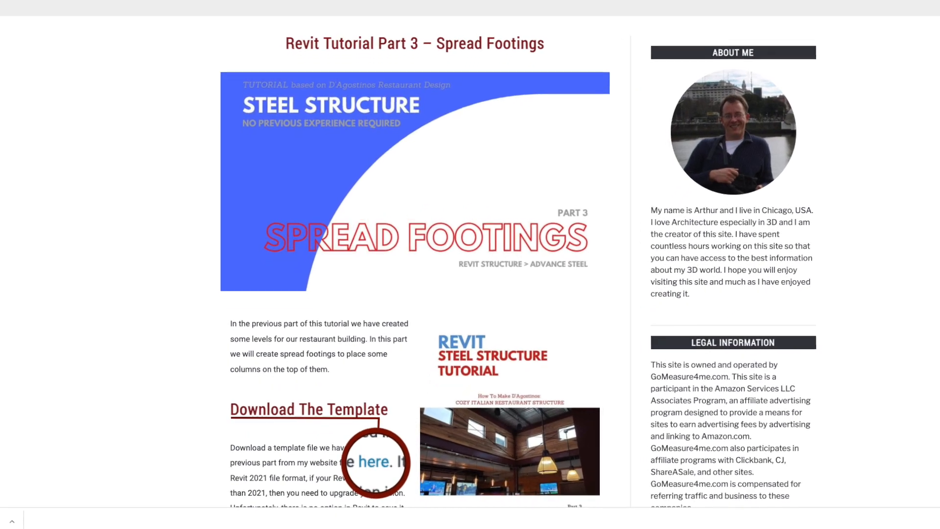
Open the L-2 T/Footing plan and start the Isolated foundation tool from Structure
scroll("down", 3)
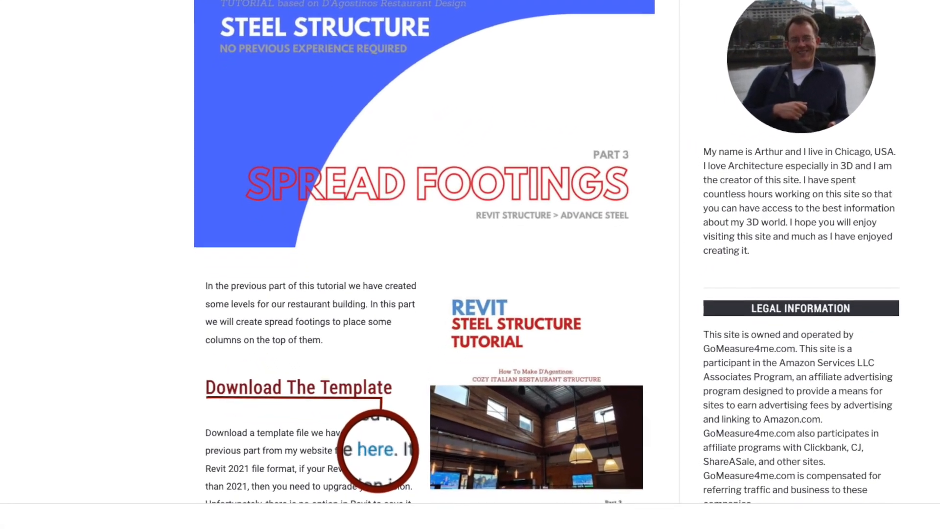
scroll("down", 3)
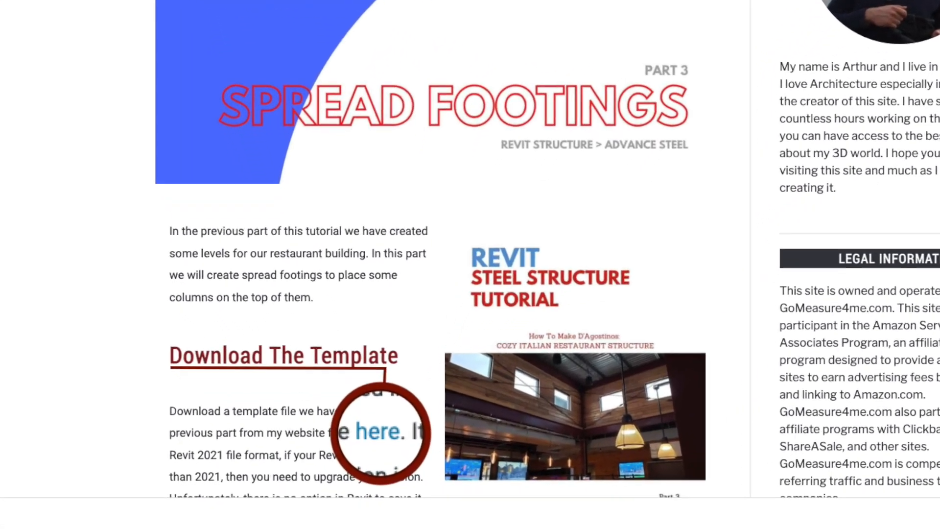
scroll("down", 3)
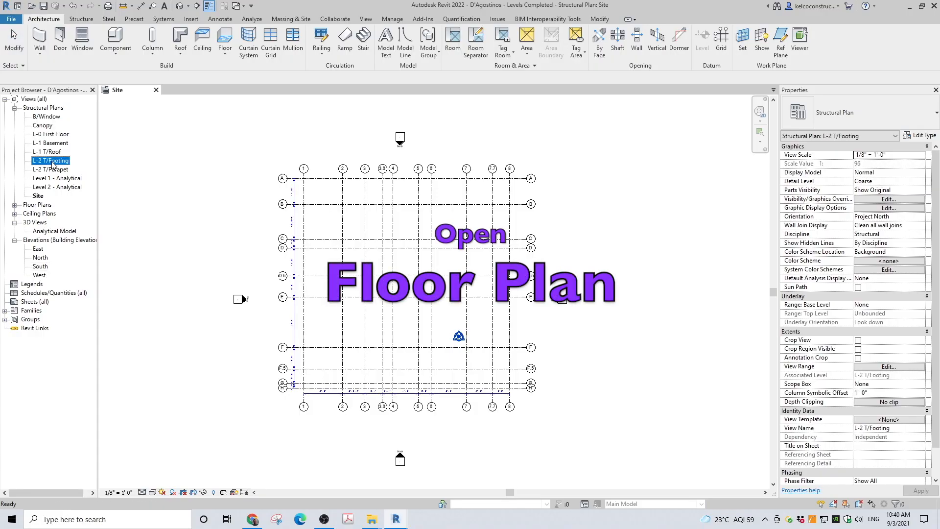
double_click(51, 160)
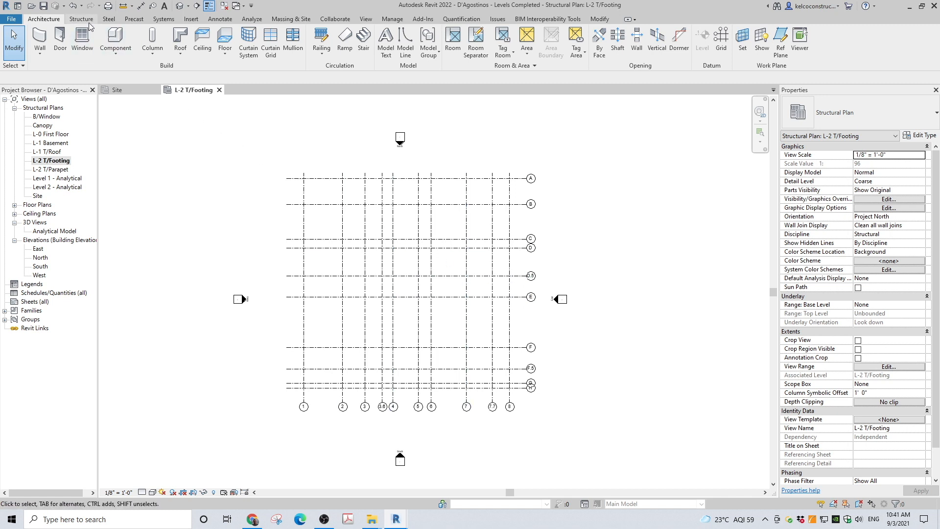
left_click(81, 19)
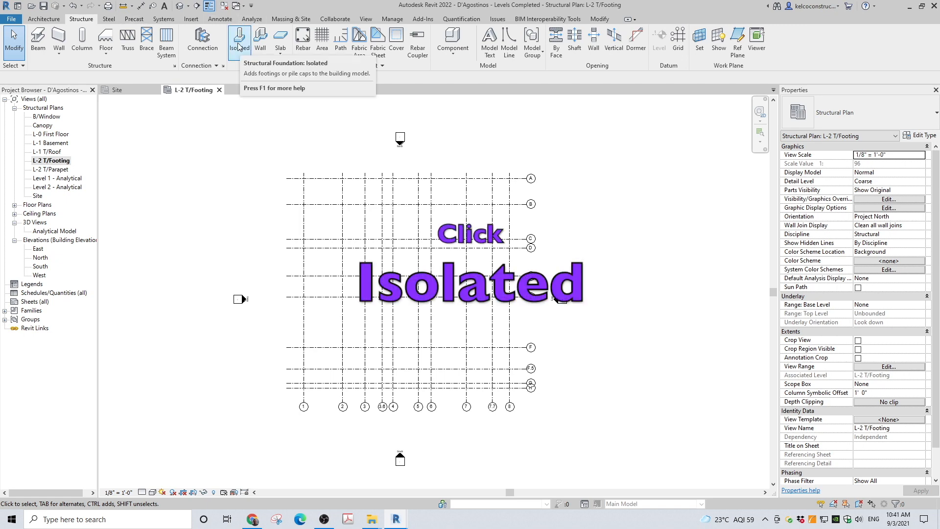
mouse_move(239, 39)
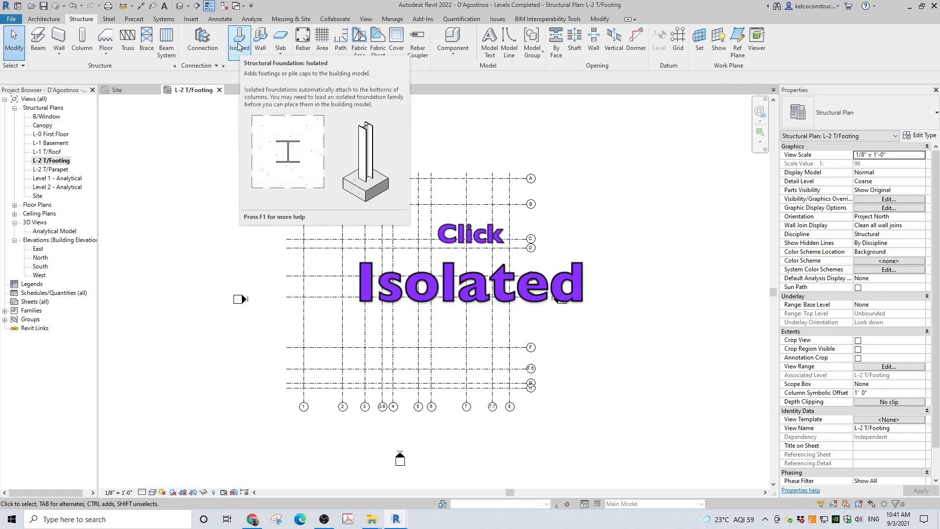
left_click(239, 39)
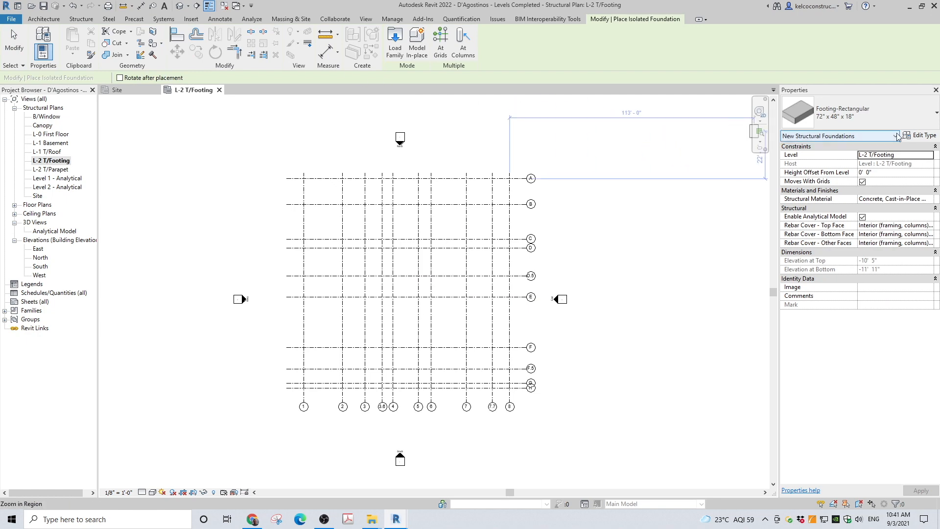
Duplicate the footing type as 6' x 6' x 18" with 6' 0" width and accept it
left_click(922, 135)
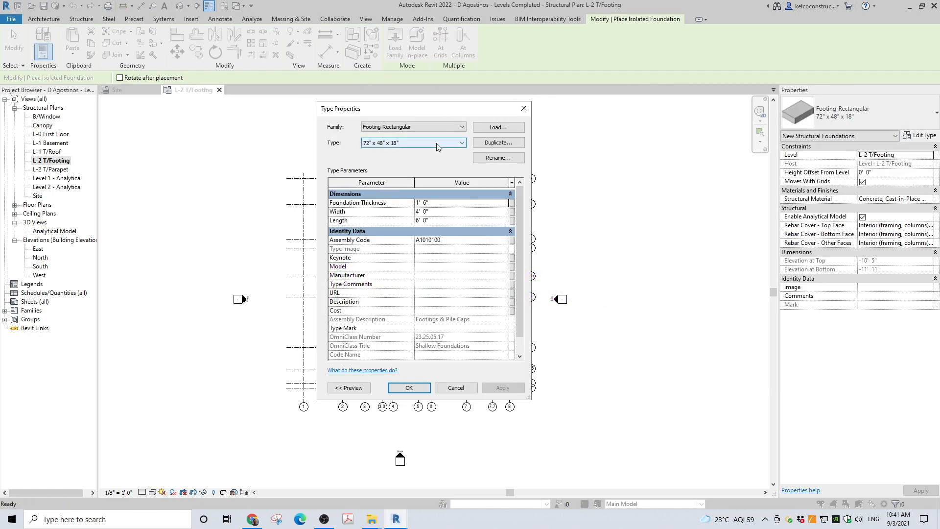
left_click(497, 142)
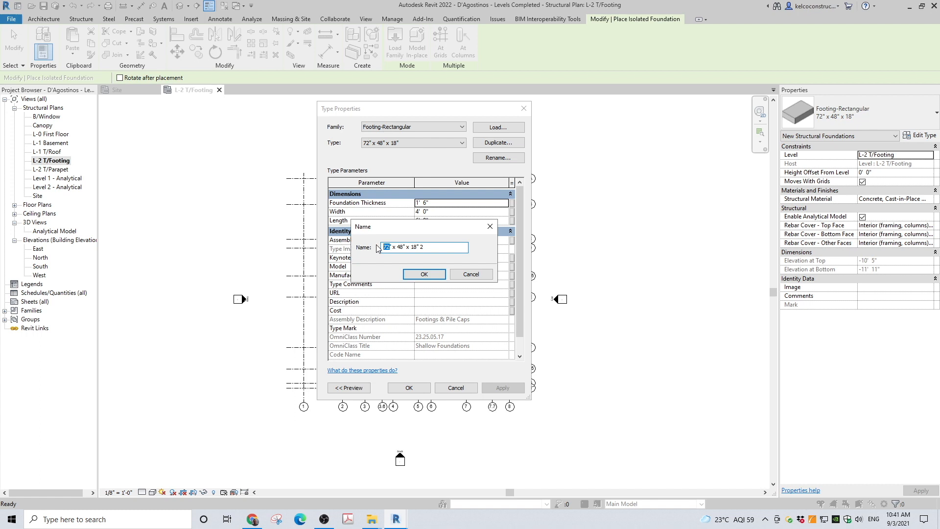
type("6")
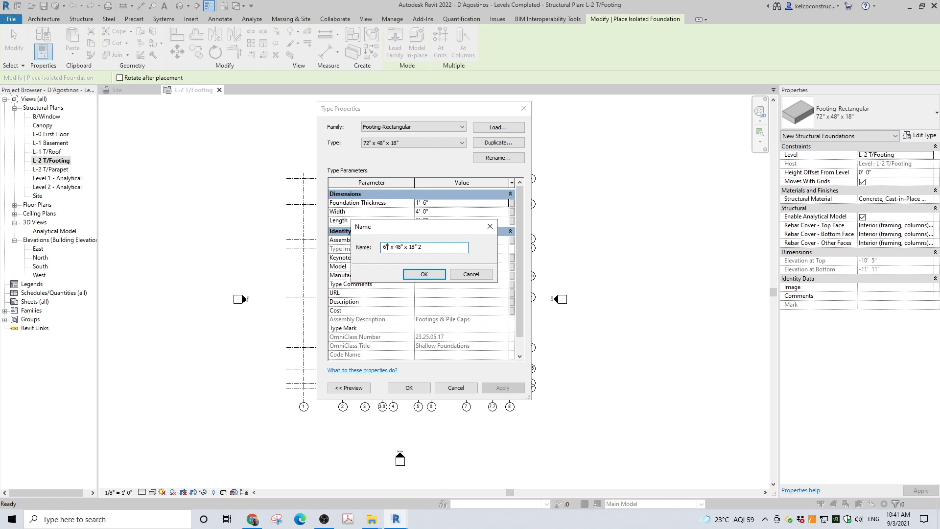
type("6' x 8\" x 18\" 2")
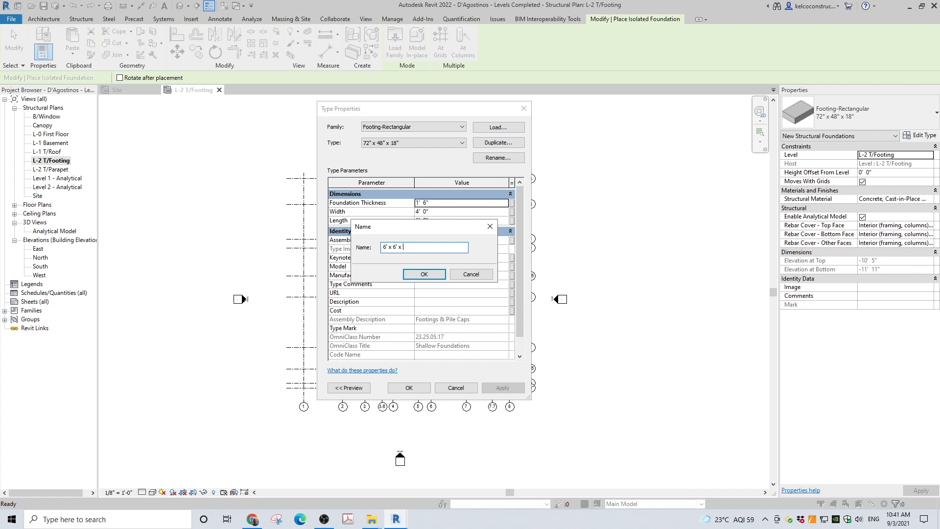
type("1")
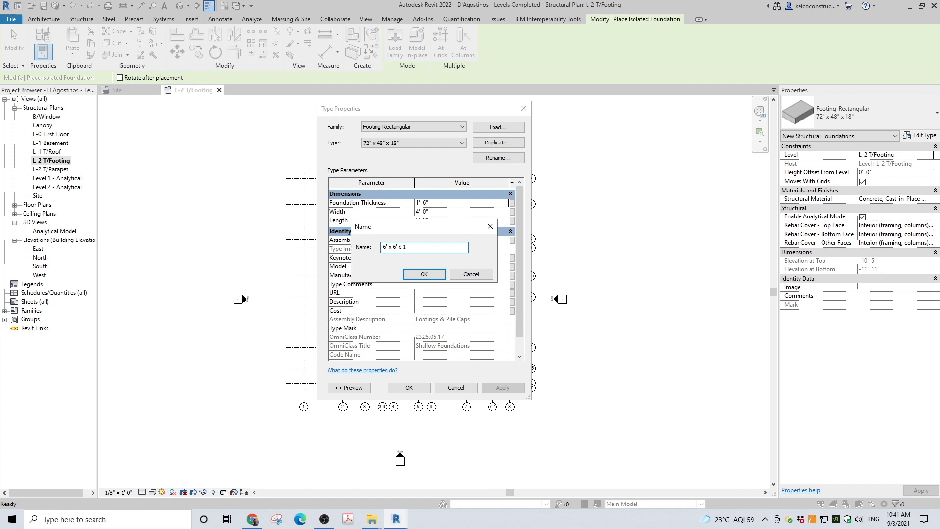
type("8\"")
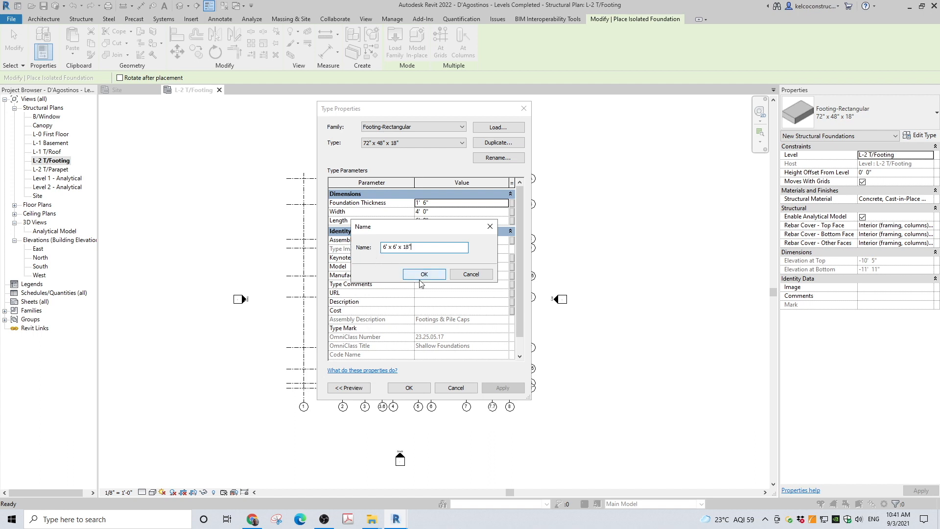
left_click(423, 274)
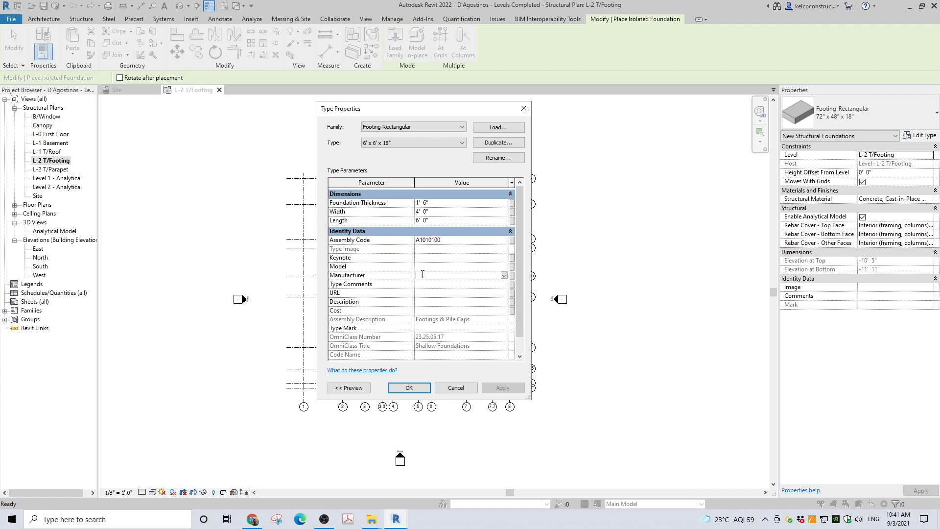
left_click(424, 212)
type("6")
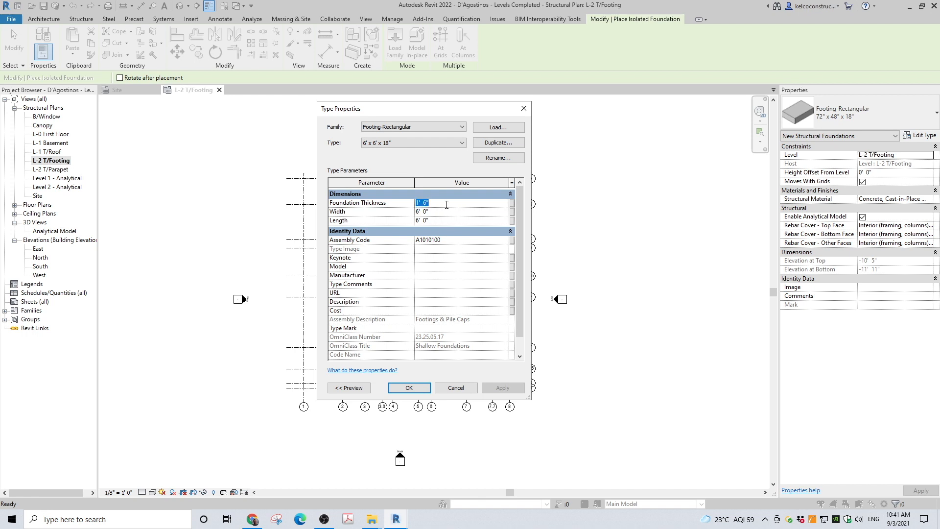
mouse_move(402, 388)
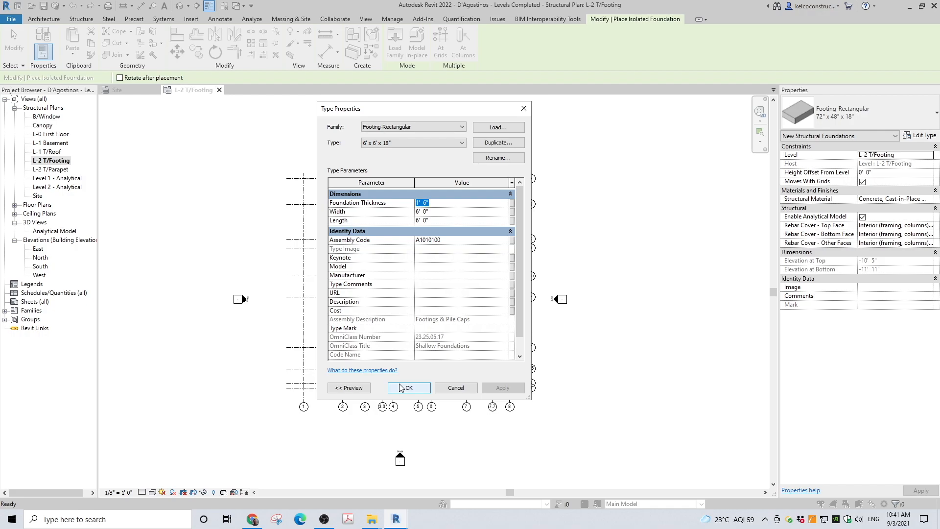
left_click(409, 388)
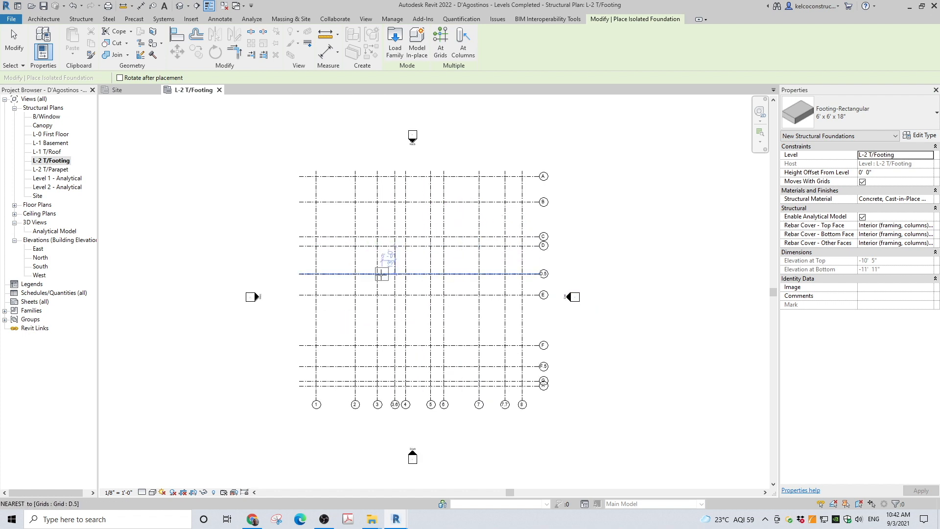
mouse_move(364, 294)
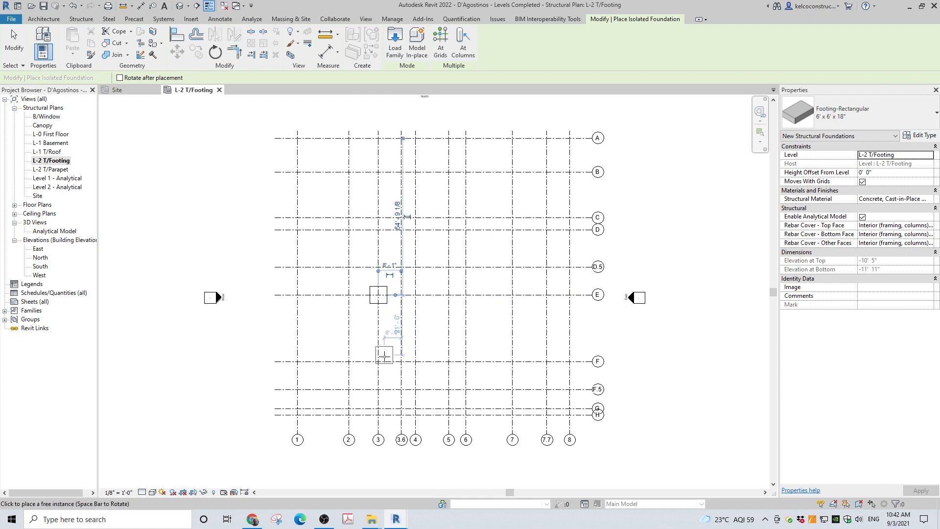
Place a 6' x 6' footing at grid intersection F-3
left_click(404, 362)
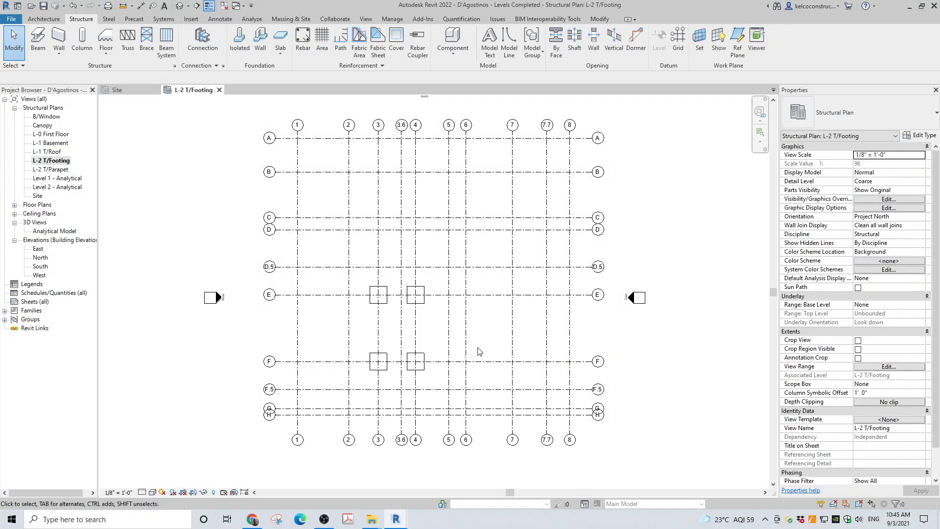
mouse_move(432, 317)
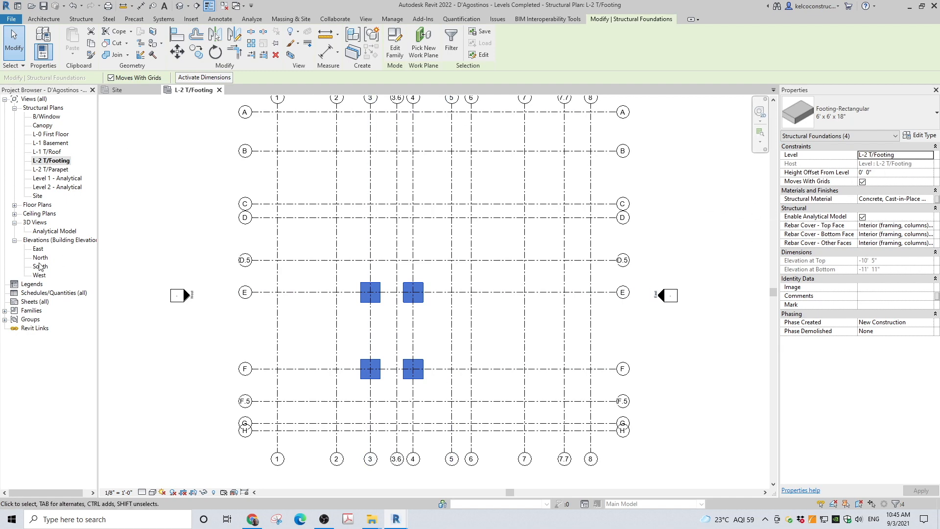
Open the South elevation to see the footings below the level lines
double_click(41, 267)
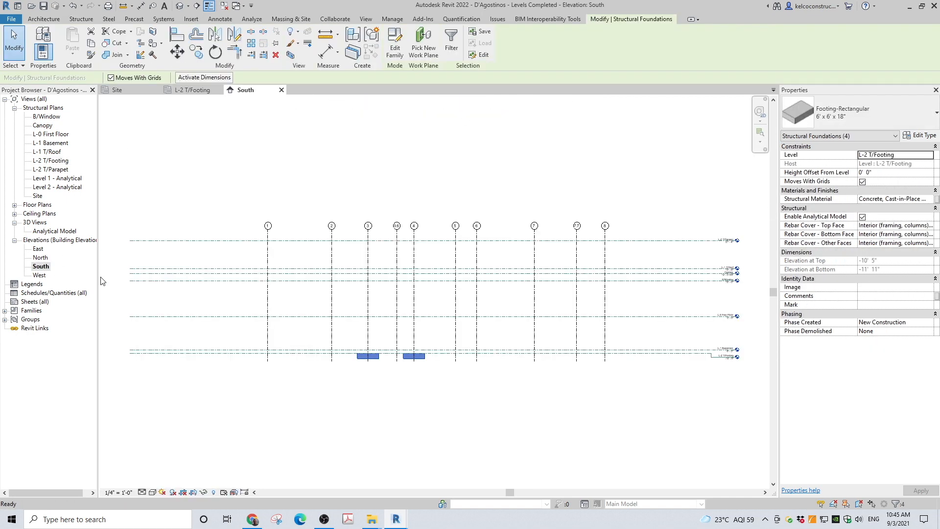
mouse_move(375, 357)
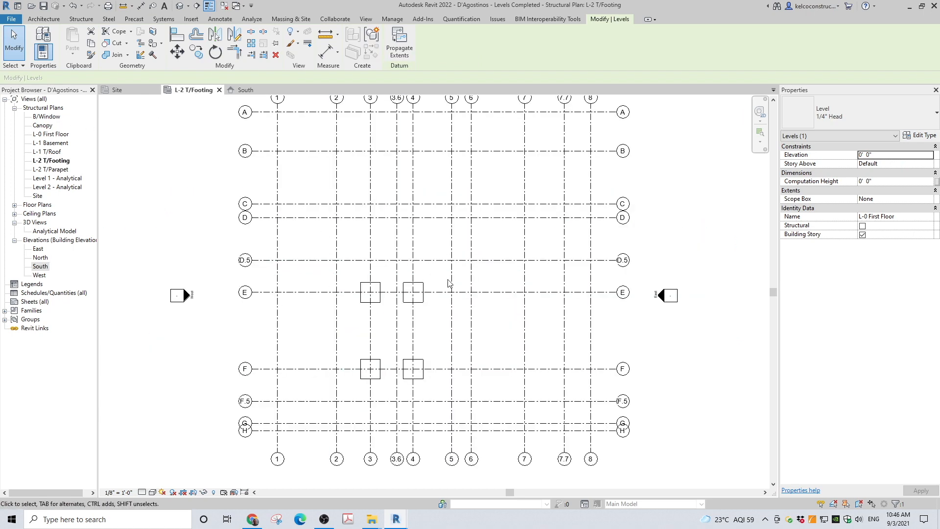
Return to the L-2 T/Footing plan and restart isolated footing placement with the 6' x 6' x 18" type
left_click(450, 99)
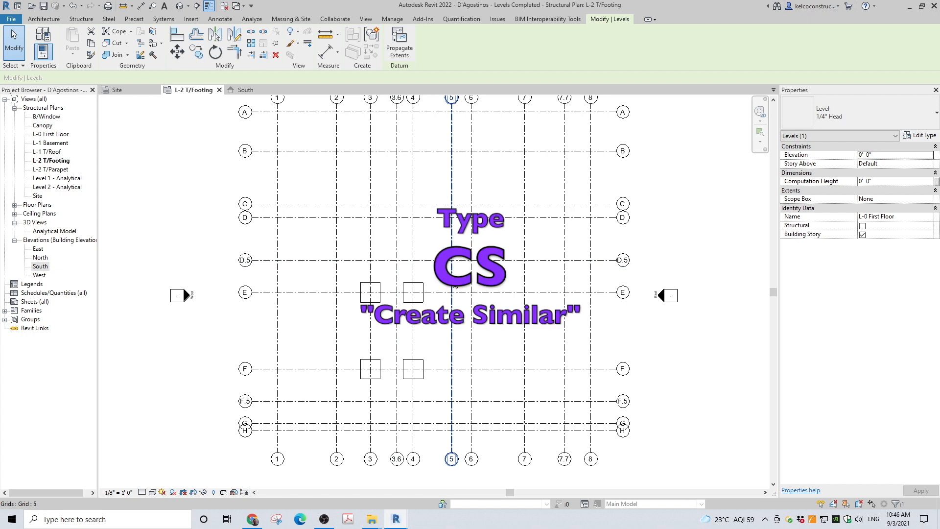
left_click(370, 293)
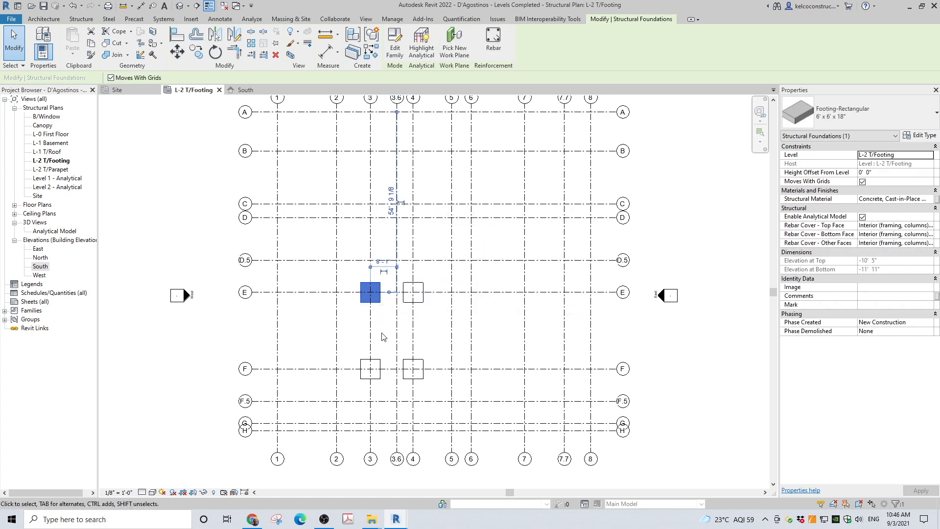
left_click(382, 331)
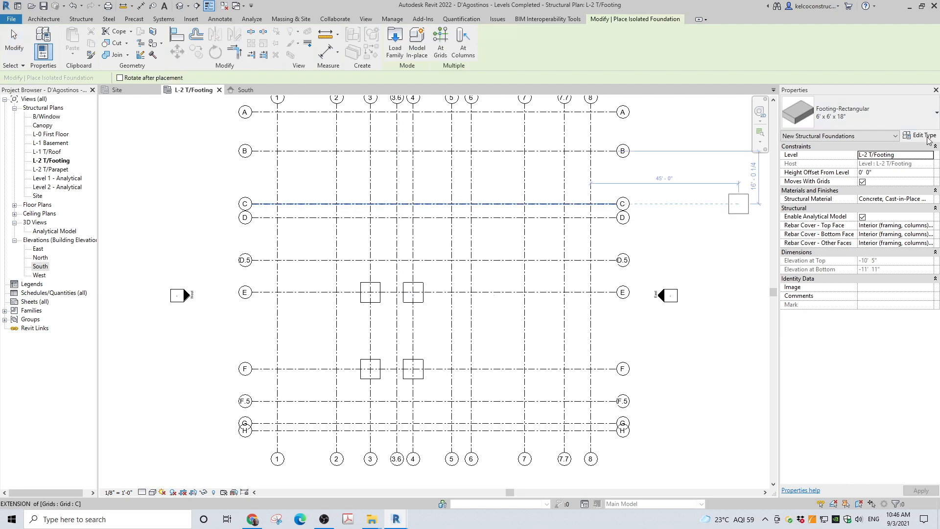
Duplicate the 6' x 6' type and name the copy 4' x 4' x 12'
left_click(922, 135)
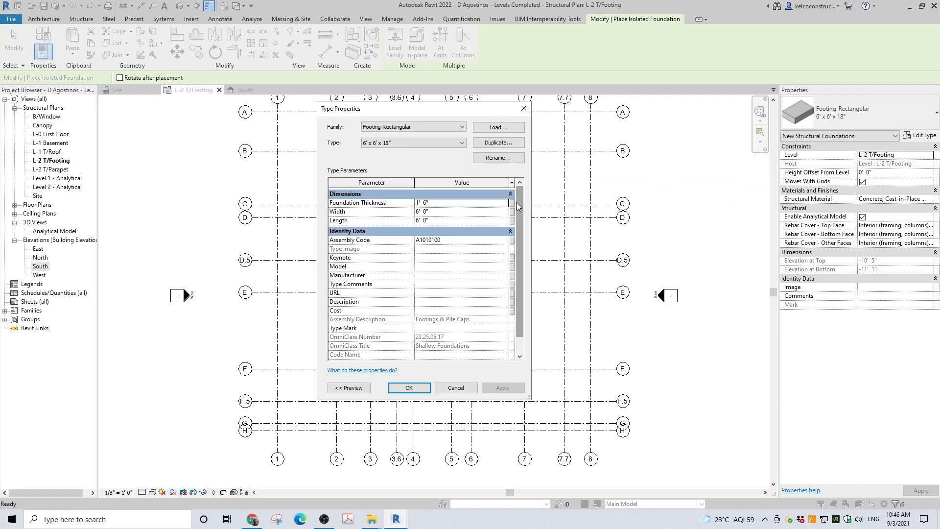
left_click(498, 143)
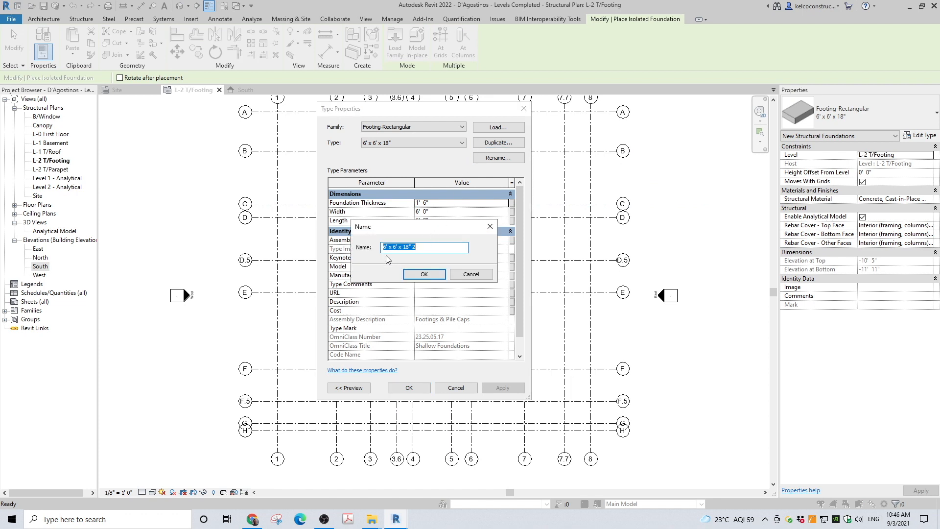
left_click(389, 247)
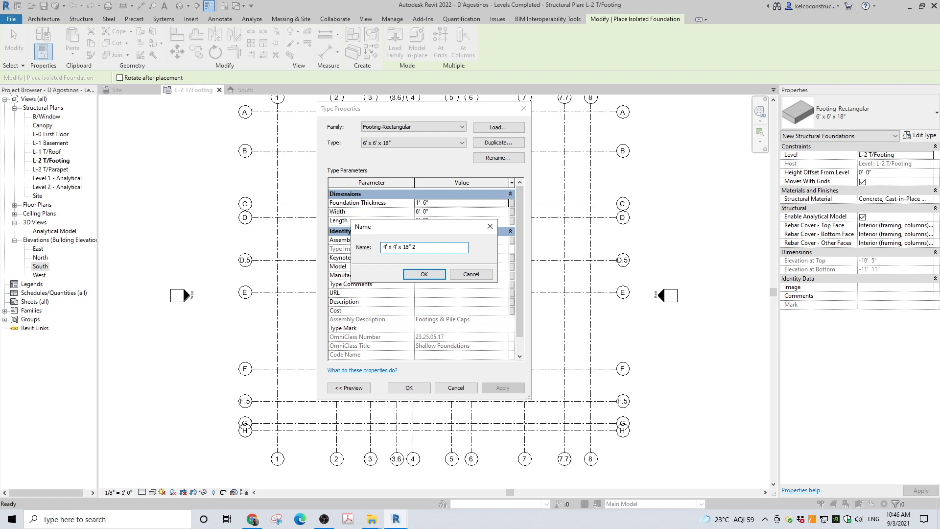
type("12")
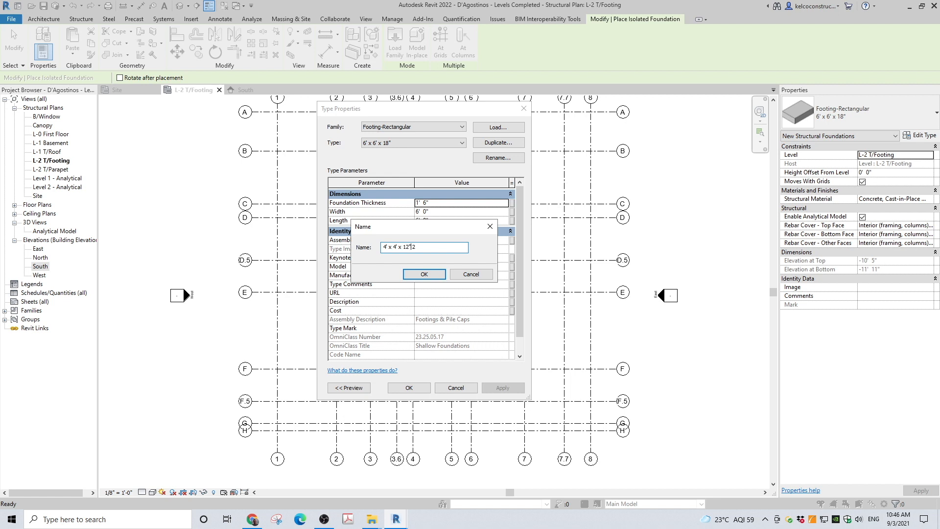
key("Backspace")
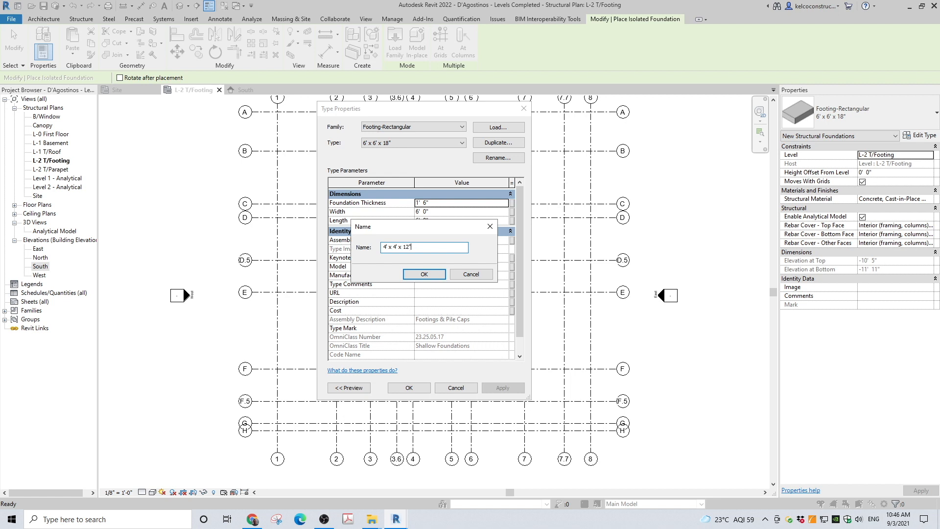
left_click(424, 274)
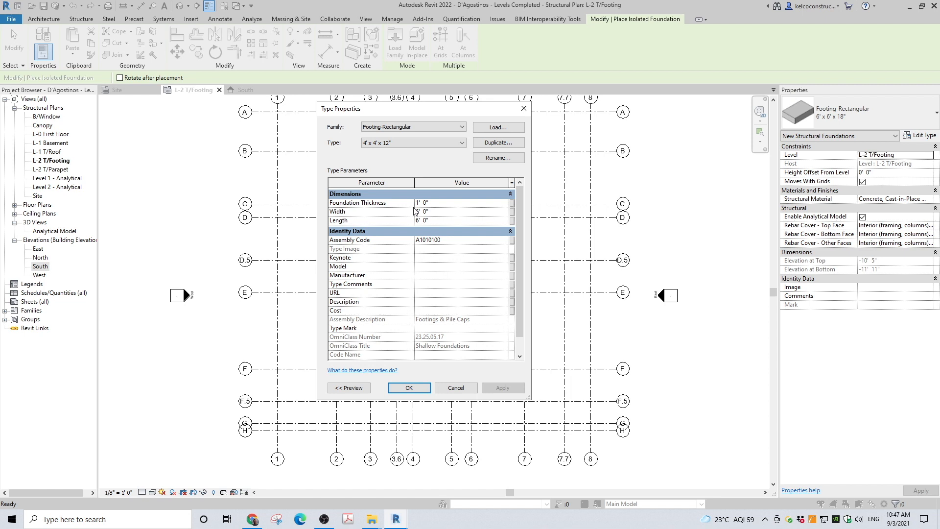
Set the new type's width and length to 4' 0" and accept it
type("4")
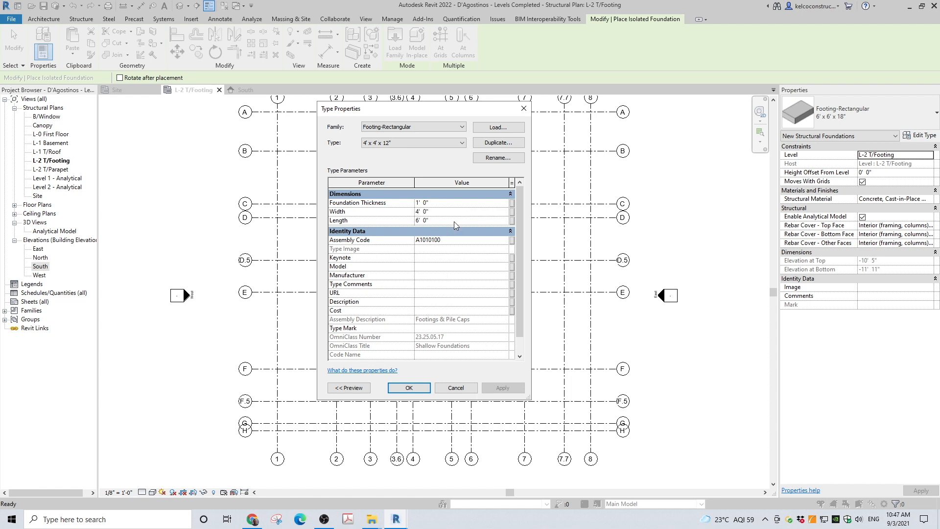
type("4' 0\"")
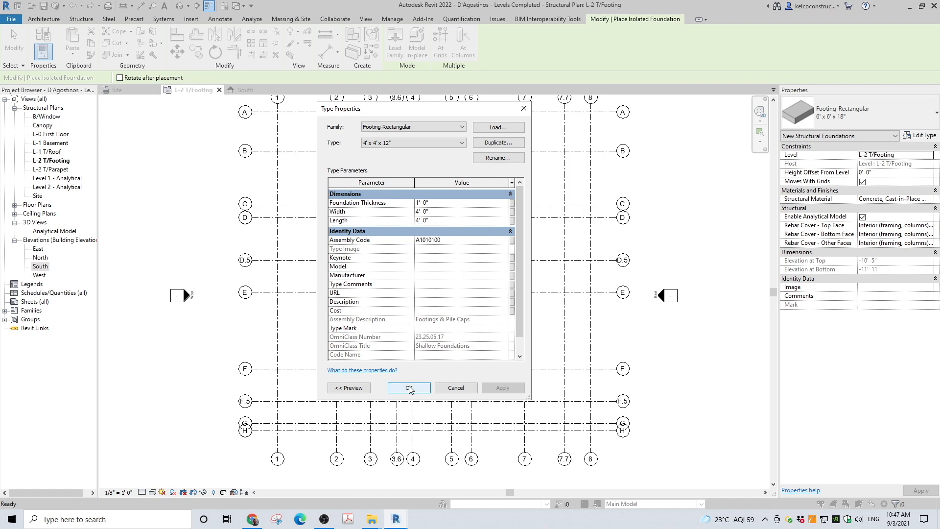
left_click(409, 388)
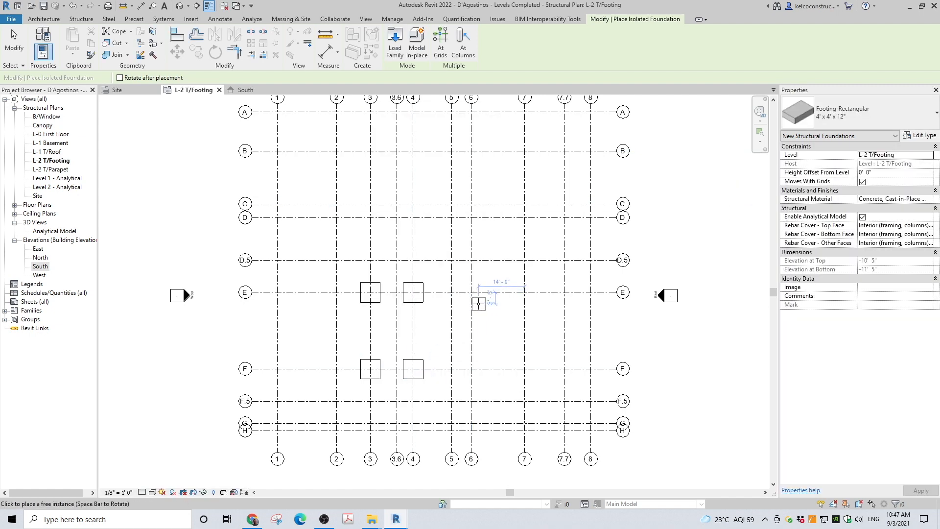
Place 4' x 4' footings at grid intersections C-6 and C-7
left_click(471, 251)
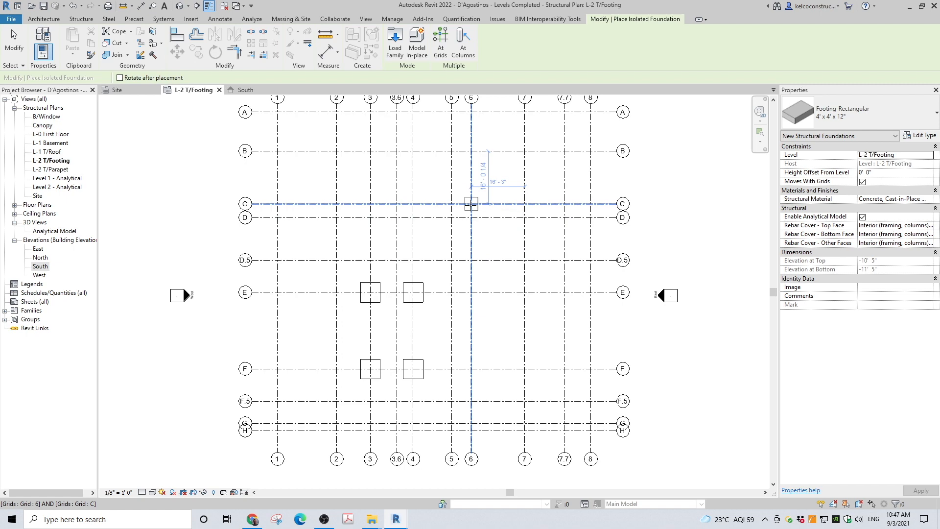
left_click(525, 203)
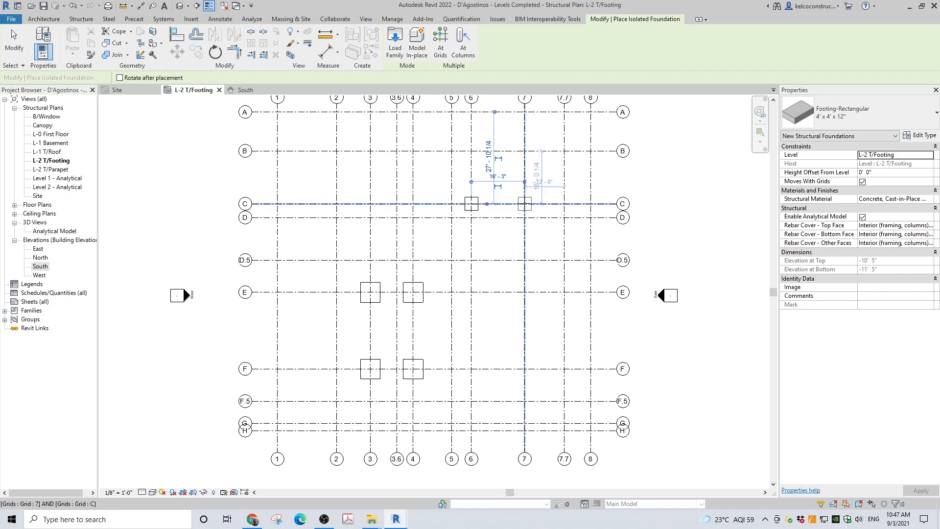
left_click(489, 246)
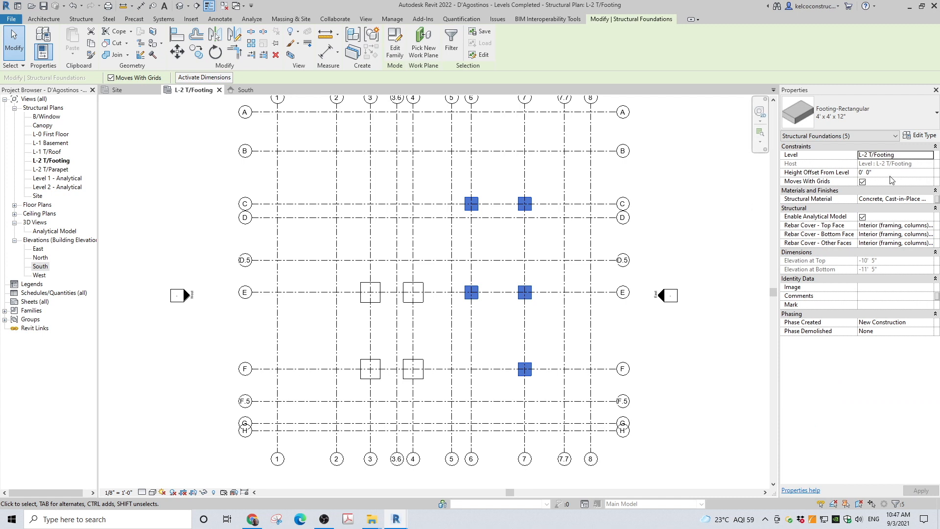
Set Height Offset From Level to -1' 9" for the five selected footings
left_click(893, 173)
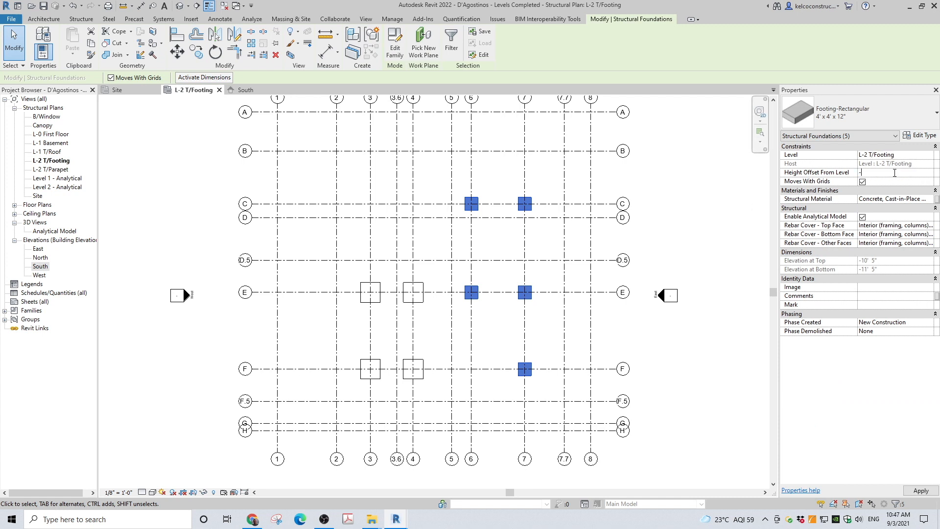
type("-1 9")
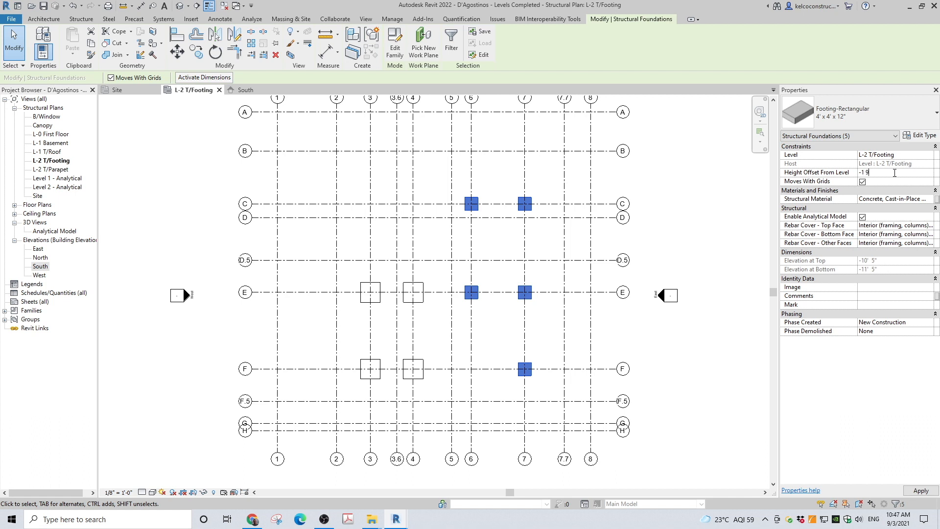
type("-1' 9\"")
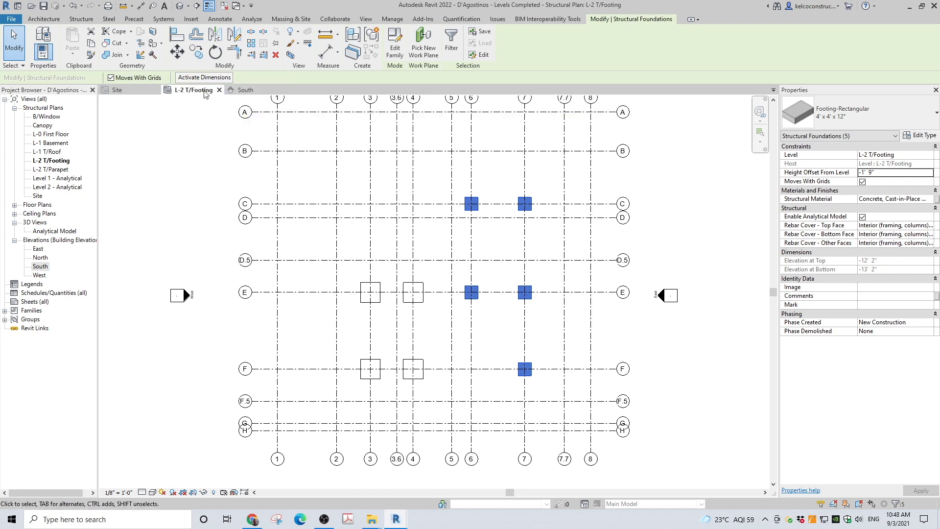
left_click(180, 6)
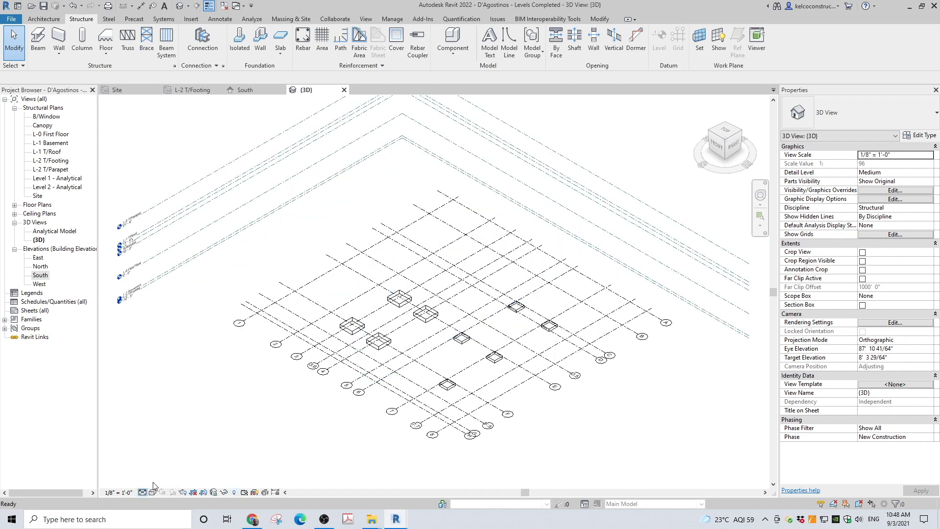
View the model from the Front in 3D, then switch to the South elevation
left_click(153, 491)
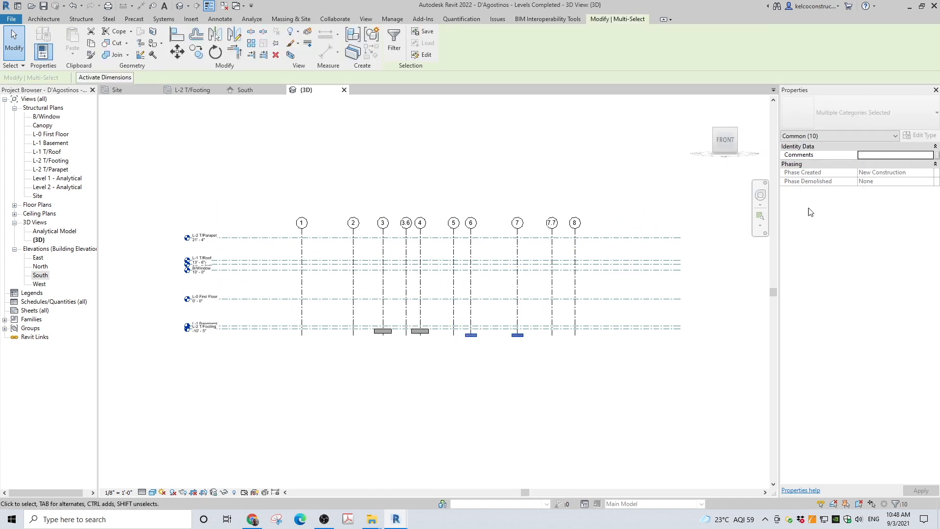
left_click(245, 89)
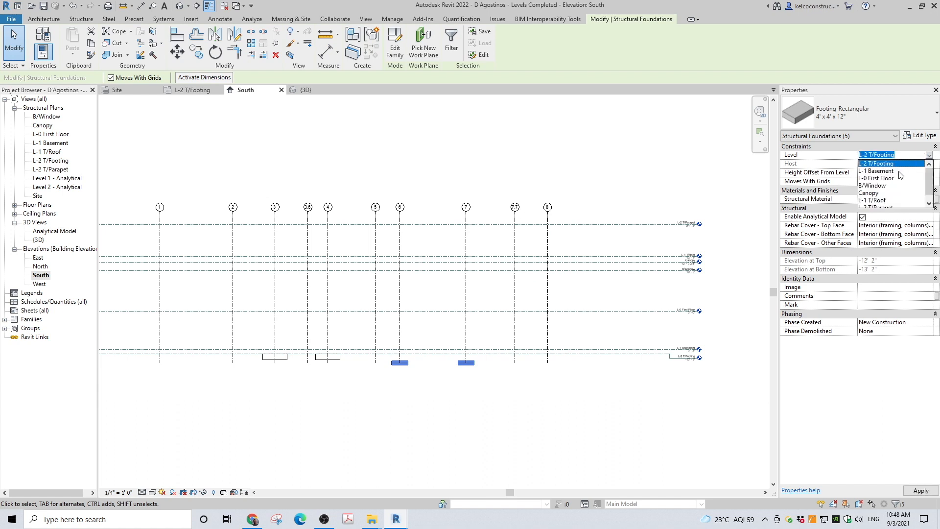
Host the footings on L-0 First Floor and return to the 3D view
left_click(875, 179)
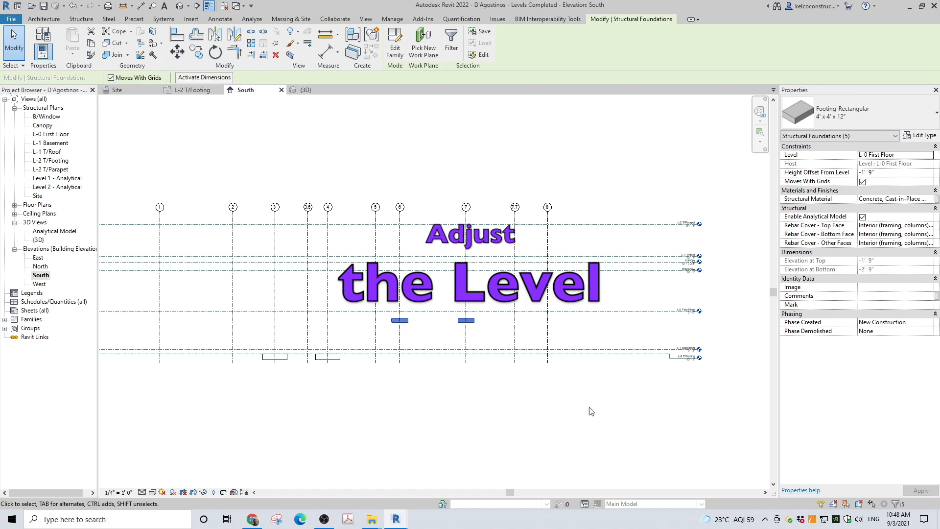
left_click(305, 89)
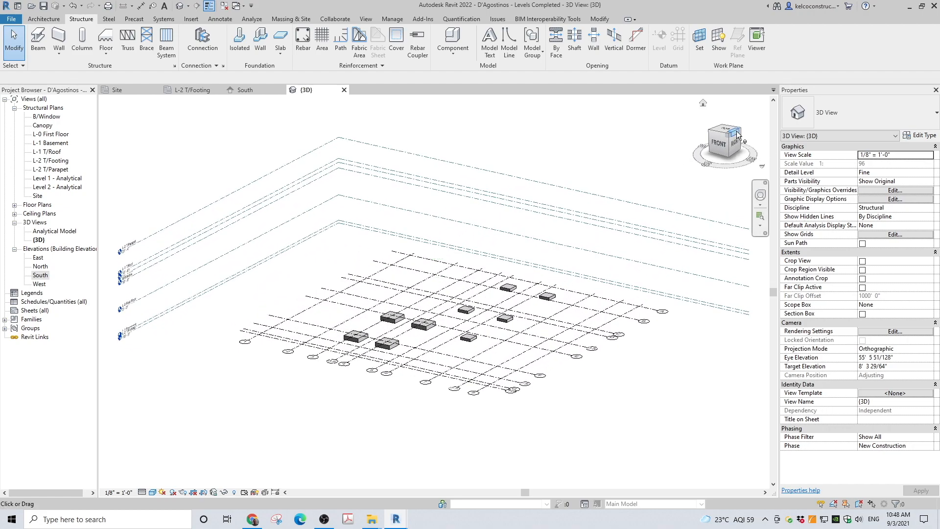
left_click_drag(738, 135, 723, 147)
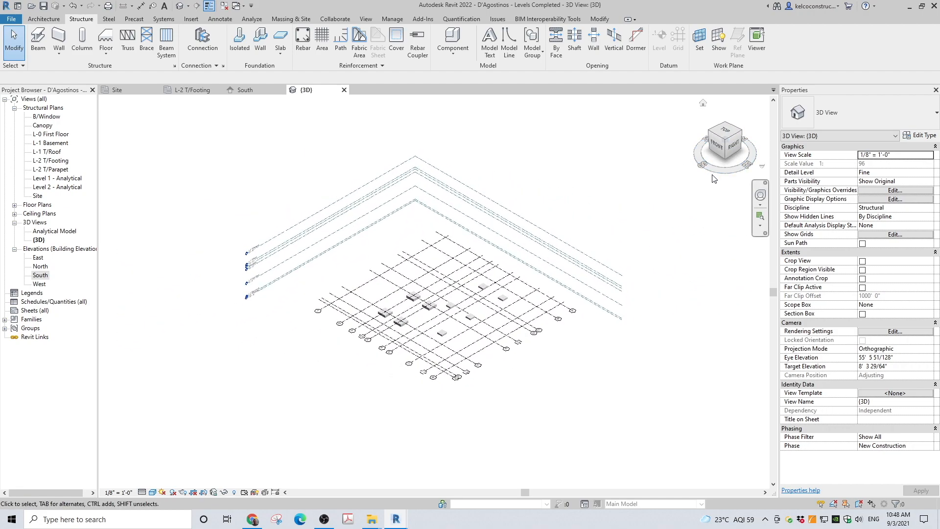